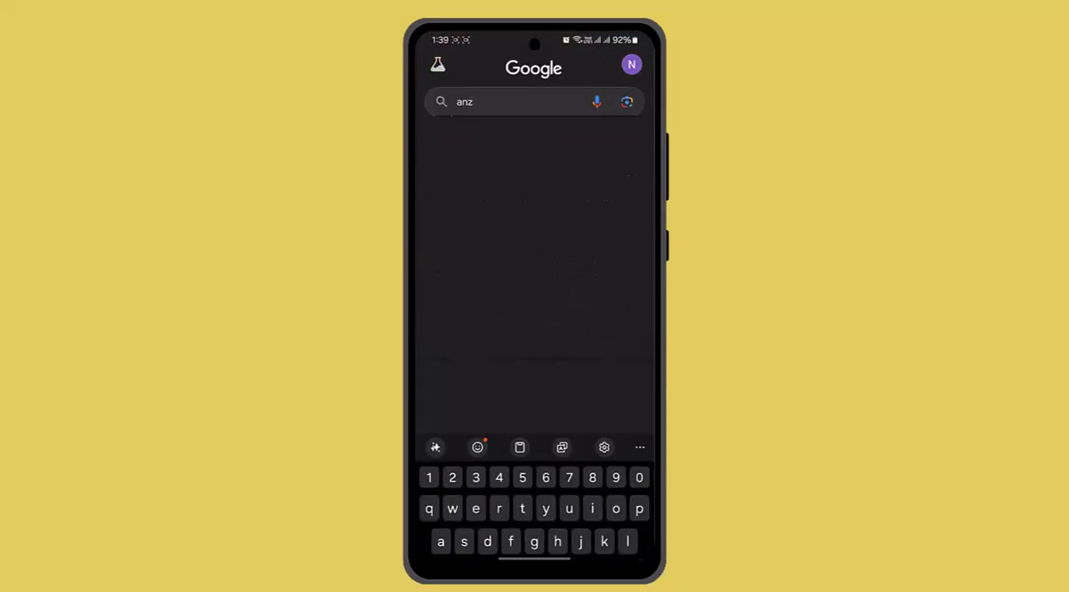
# Submit the search for 'anz' to load the ANZ banking results list
pyautogui.press('Enter')
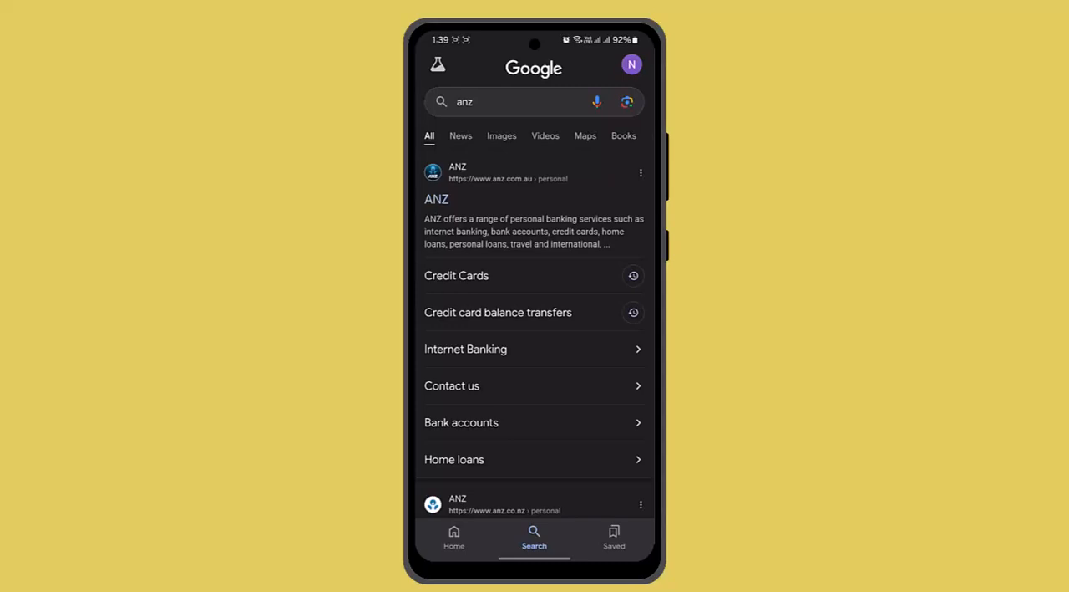